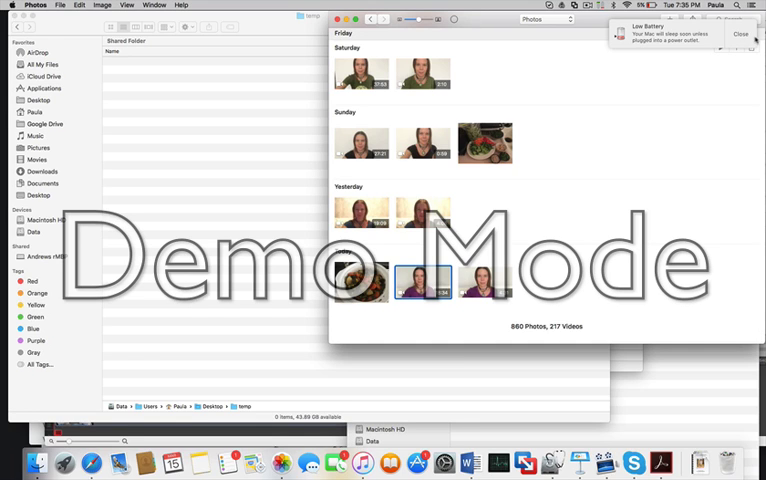
Bring the Finder window with the empty temp folder in front of Photos.
{"action": "left_click", "coordinate": [744, 32]}
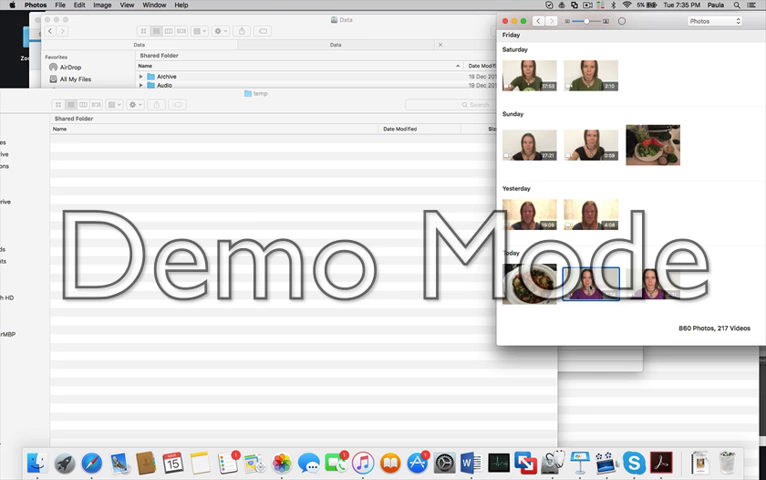
{"action": "mouse_move", "coordinate": [258, 216]}
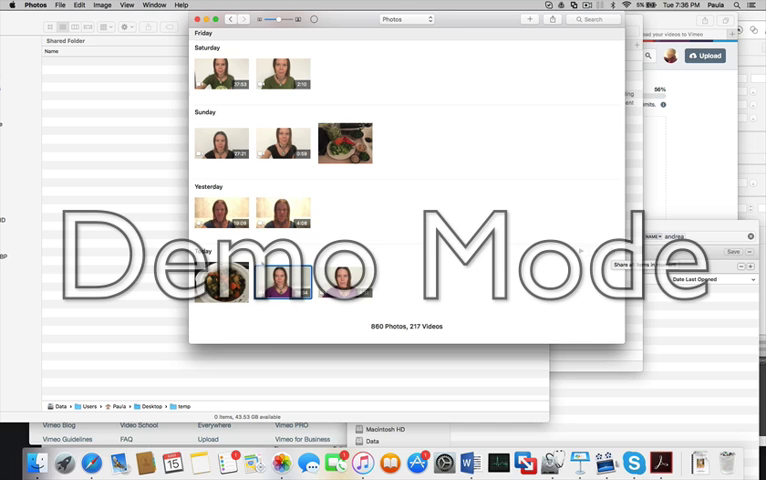
{"action": "right_click", "coordinate": [288, 284]}
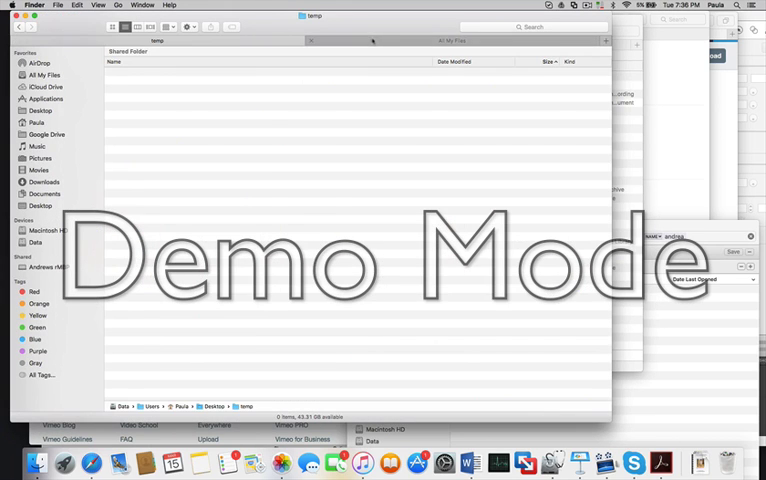
Navigate via All My Files to the Pictures folder holding Photos Library.photoslibrary.
{"action": "left_click", "coordinate": [44, 76]}
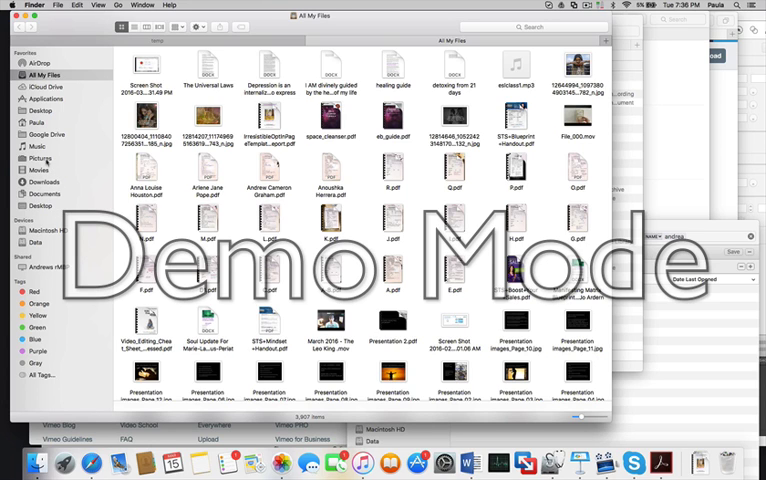
{"action": "left_click", "coordinate": [40, 156]}
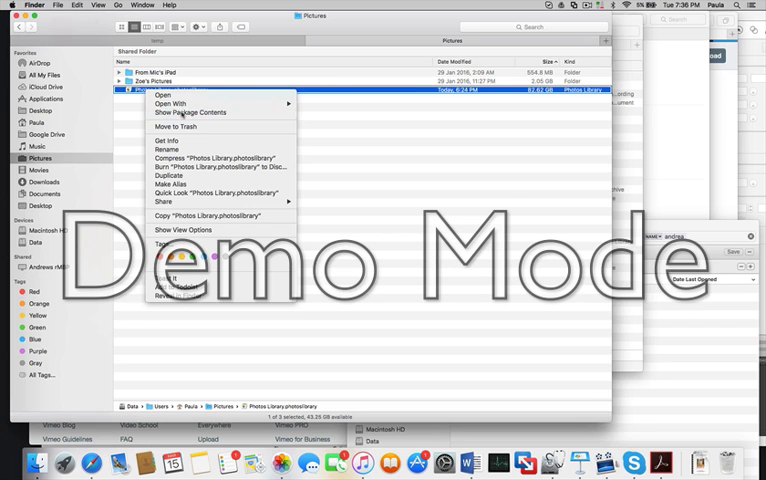
Show the package contents, expand Masters > 2016 > month > dated folder, and select the video file.
{"action": "left_click", "coordinate": [192, 112]}
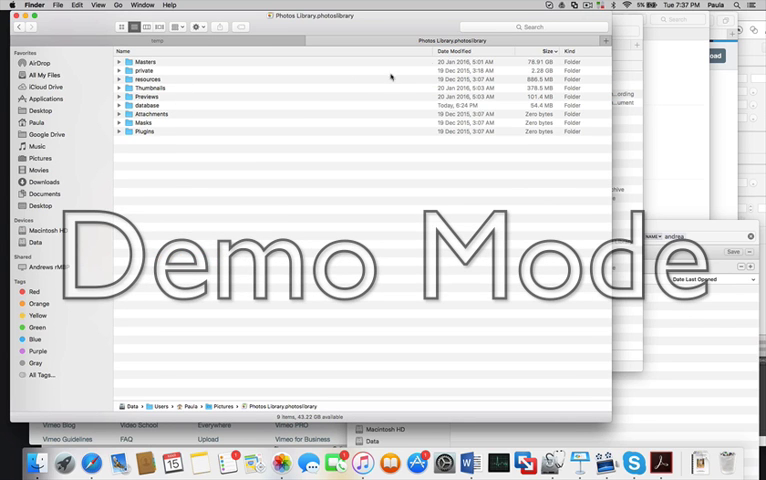
{"action": "left_click", "coordinate": [132, 62]}
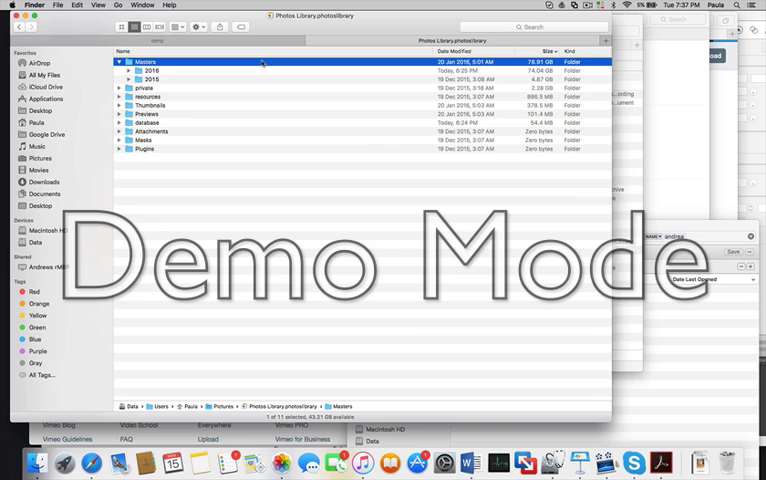
{"action": "left_click", "coordinate": [132, 72]}
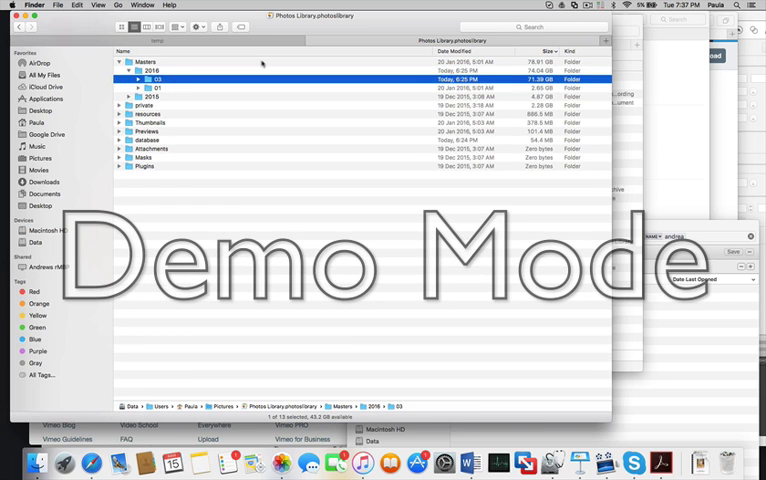
{"action": "left_click", "coordinate": [142, 80]}
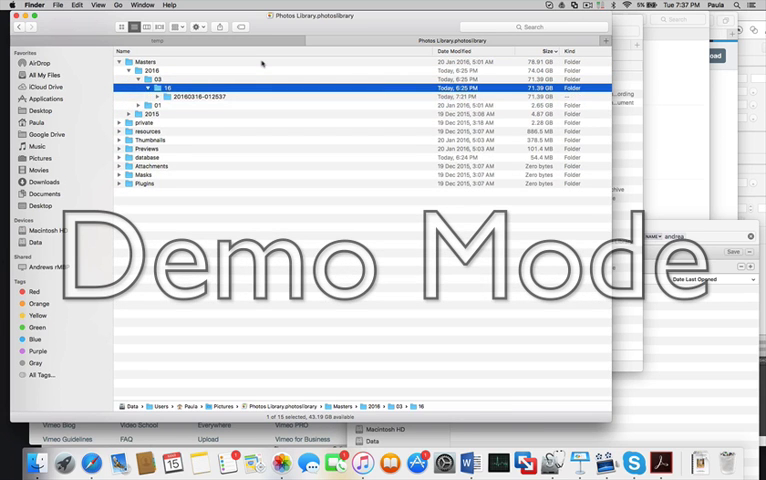
{"action": "left_click", "coordinate": [146, 96]}
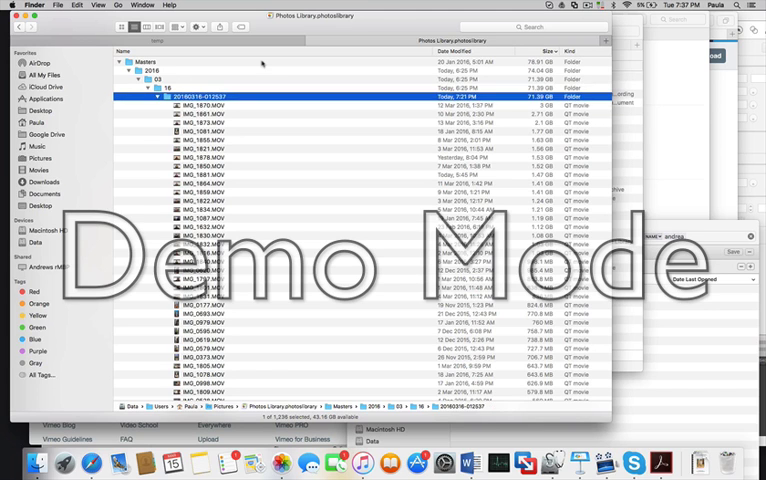
{"action": "left_click", "coordinate": [200, 122]}
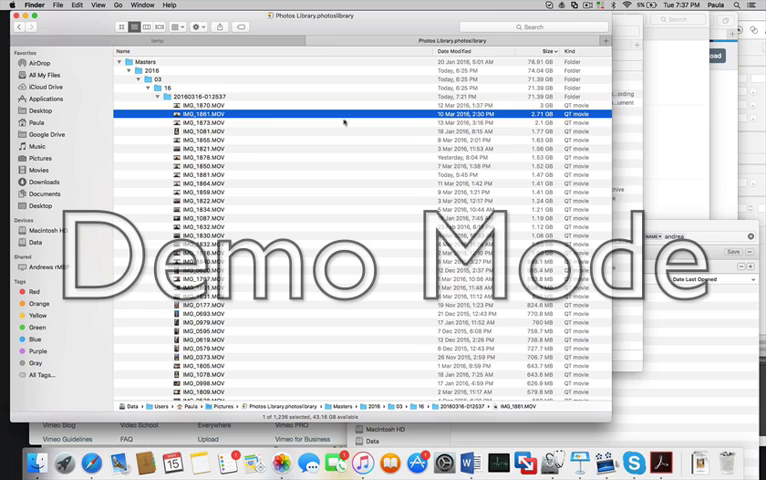